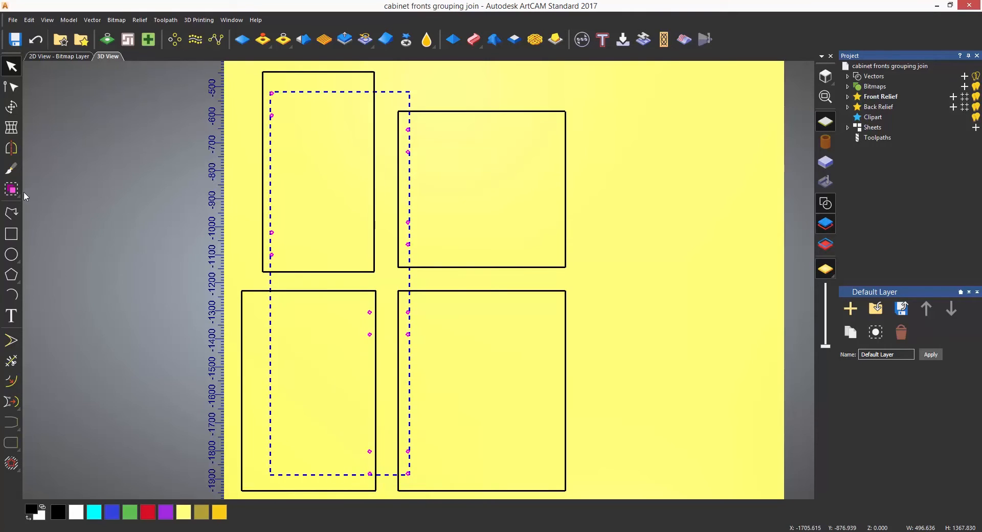
pyautogui.moveTo(11, 189)
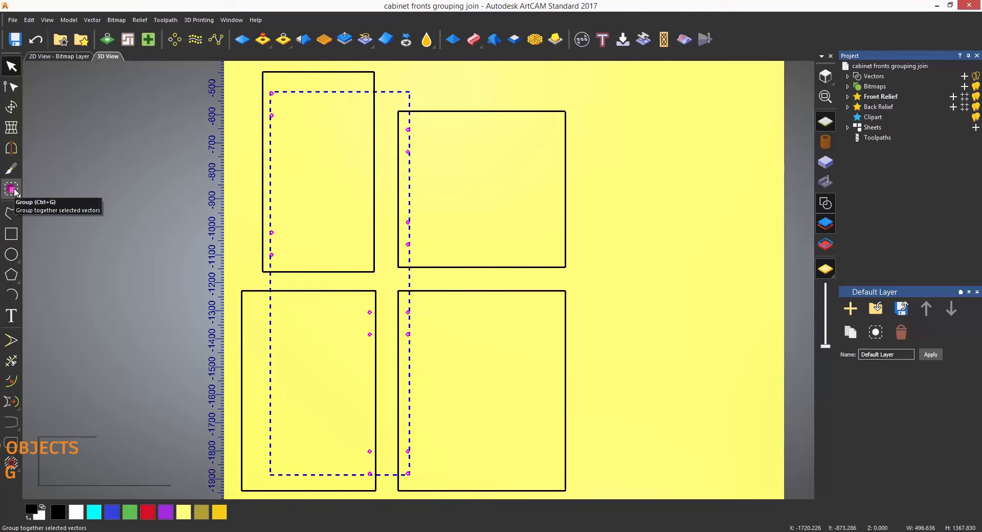
# Group the selected hinge-hole circles on the four cabinet fronts into one object
pyautogui.click(11, 189)
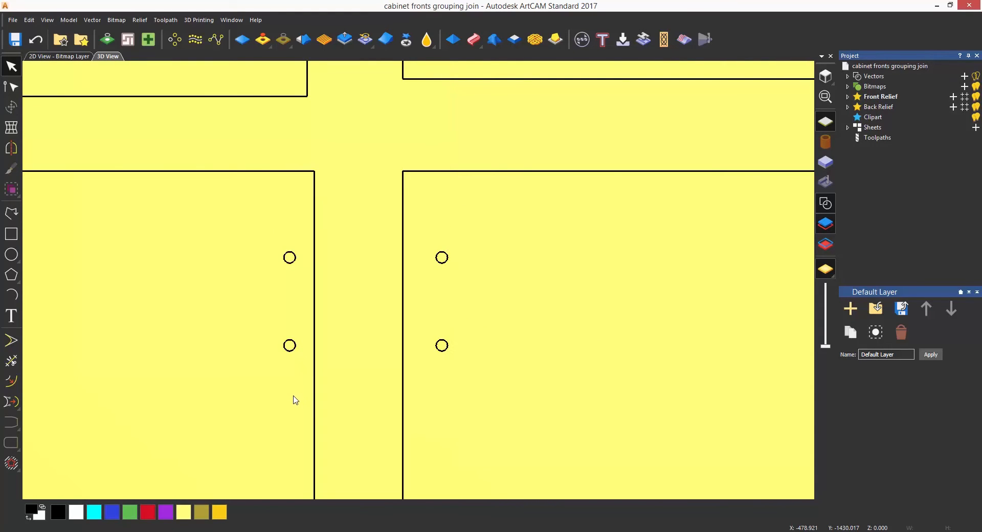
pyautogui.scroll(-3)
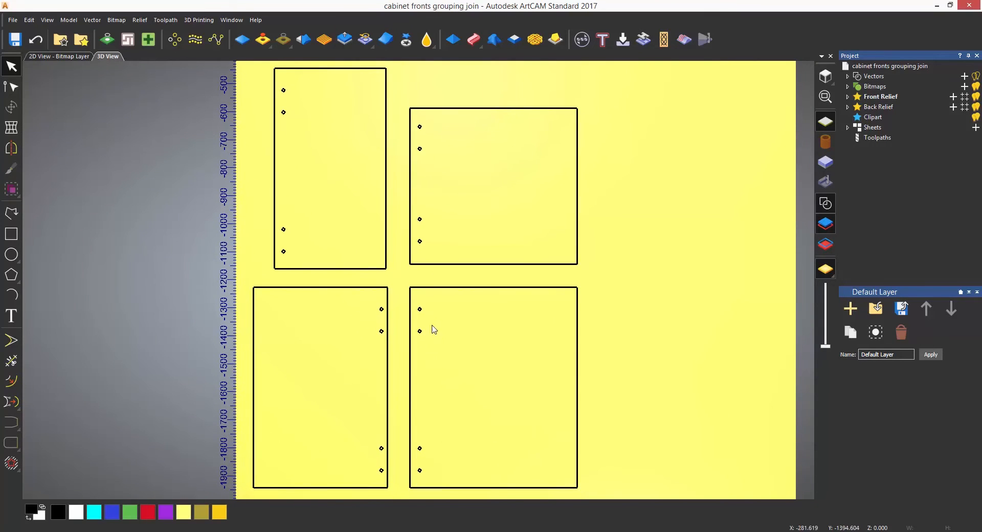
# Select the grouped hinge holes and apply Ungroup from the Group flyout
pyautogui.click(419, 308)
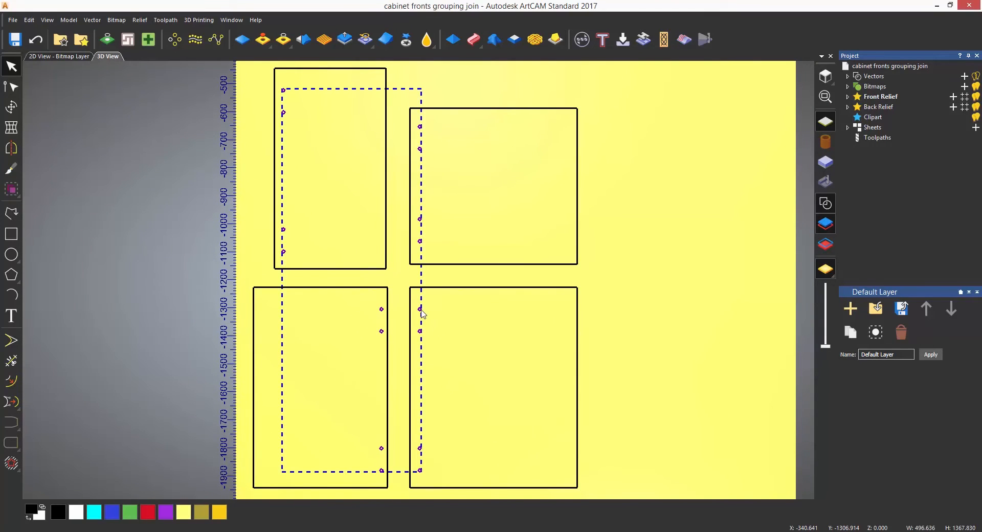
pyautogui.moveTo(12, 191)
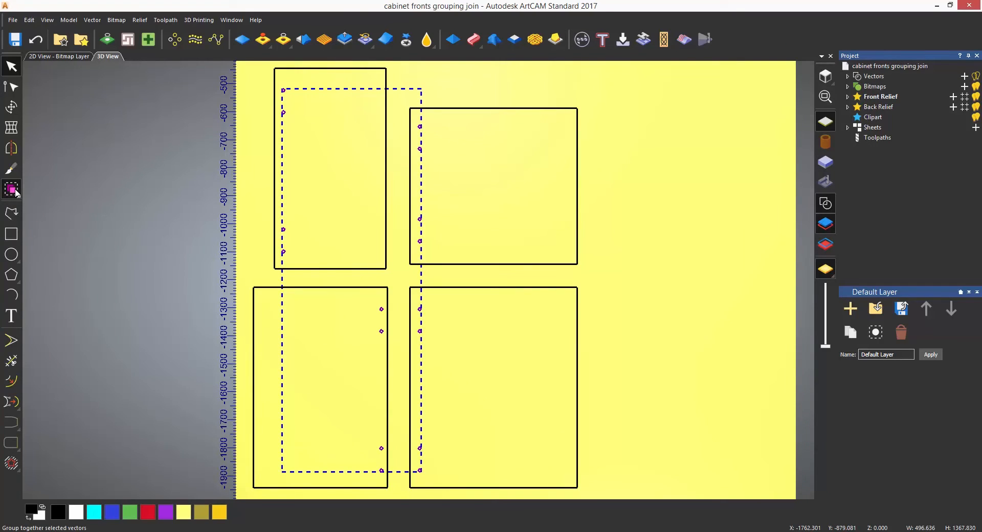
pyautogui.click(12, 188)
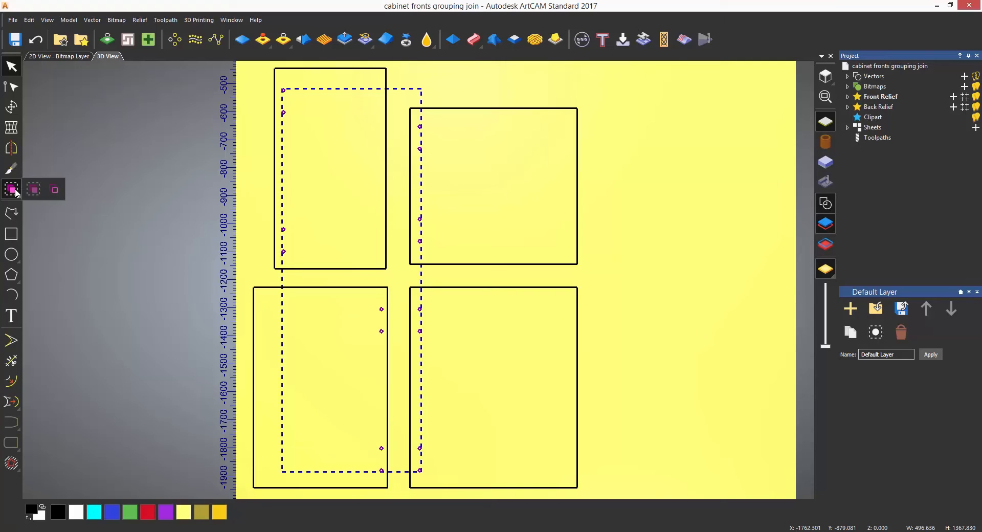
pyautogui.moveTo(37, 194)
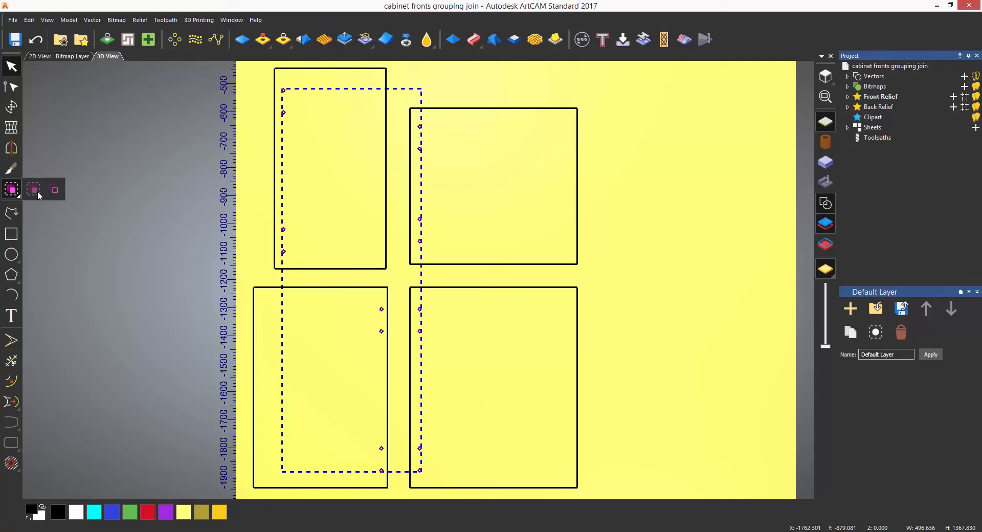
pyautogui.moveTo(53, 190)
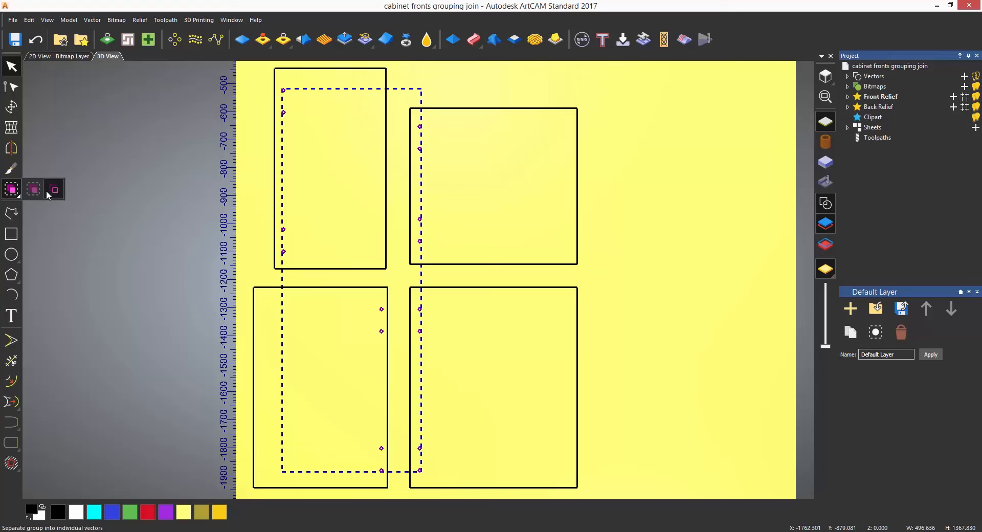
pyautogui.moveTo(54, 189)
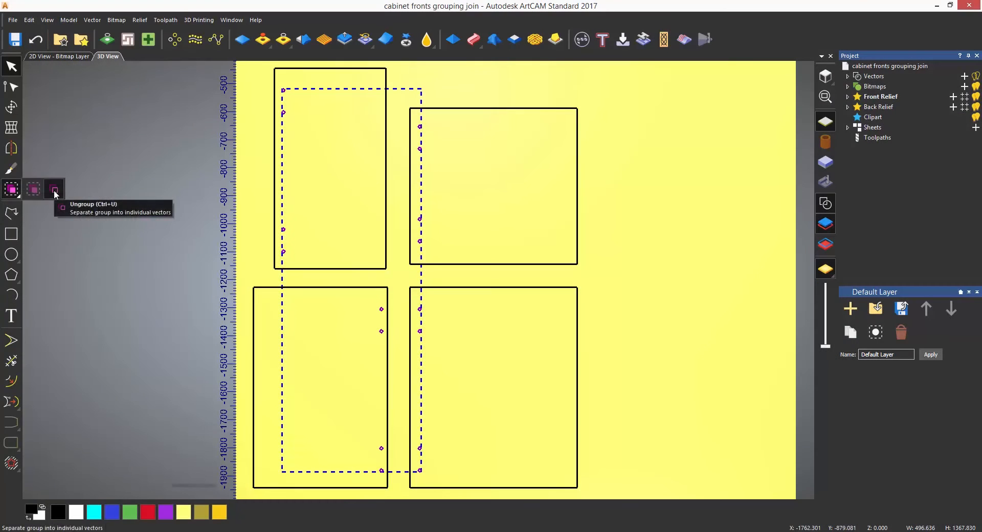
pyautogui.click(54, 189)
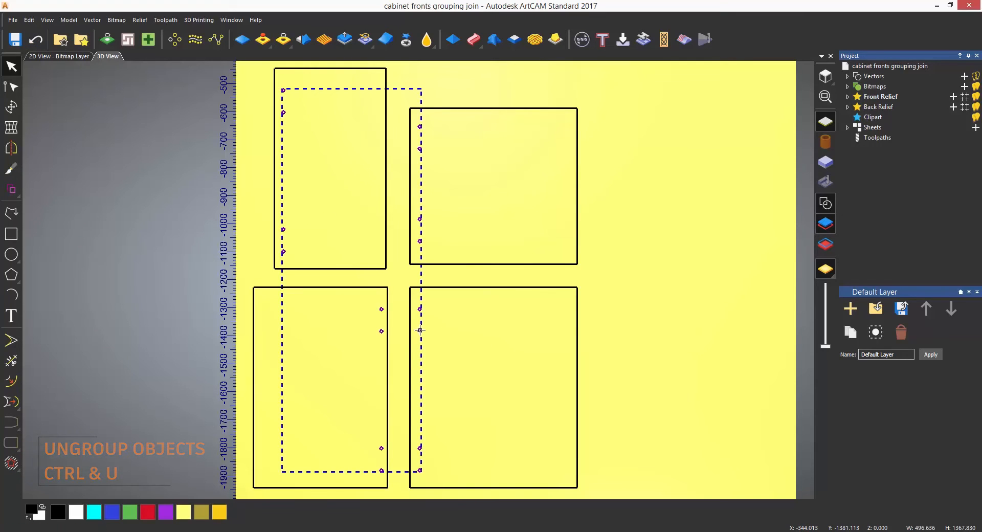
# Apply Ungroup All to the hinge-hole group, then clear the selection
pyautogui.rightClick(419, 330)
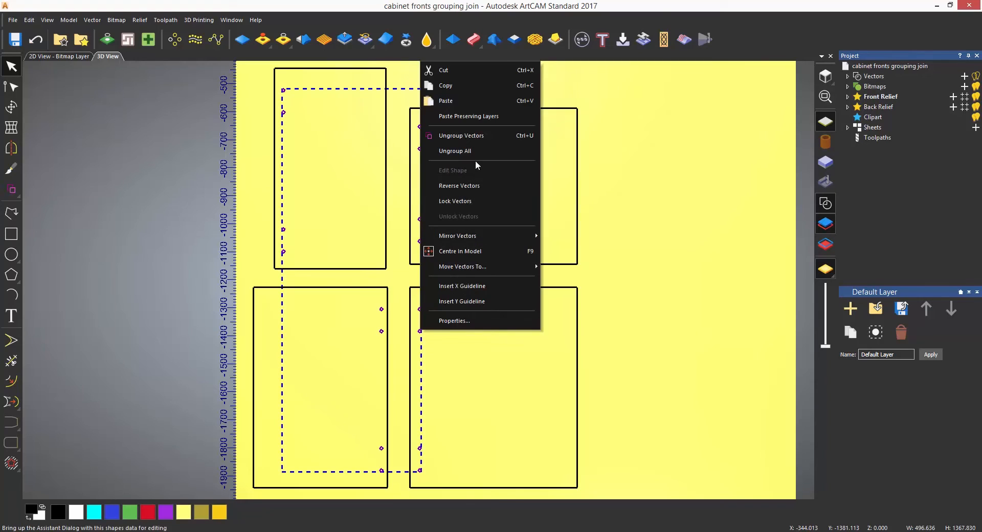
pyautogui.moveTo(476, 135)
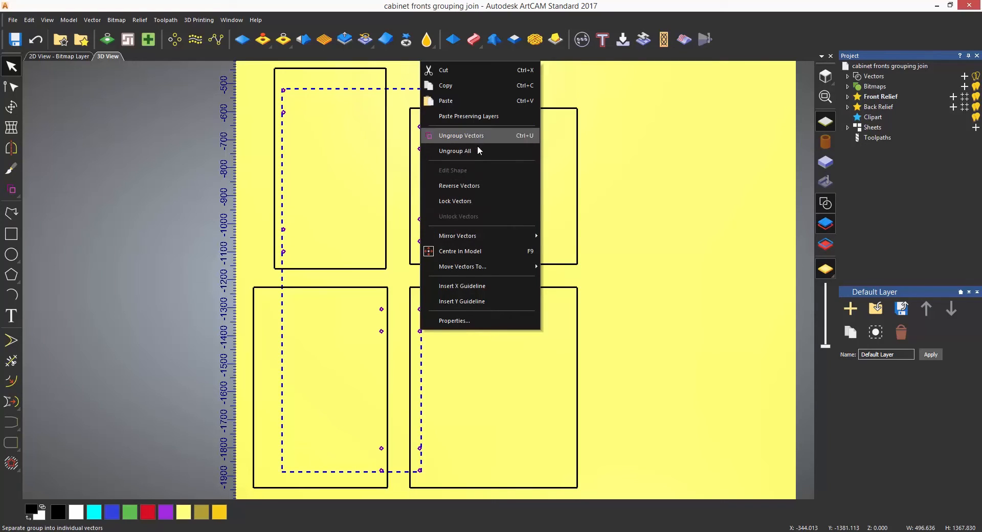
pyautogui.moveTo(479, 150)
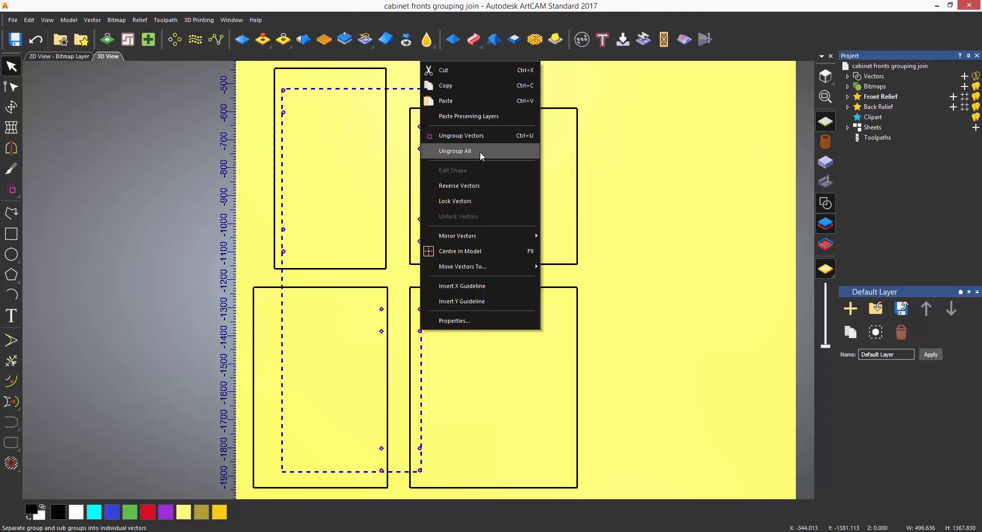
pyautogui.click(454, 150)
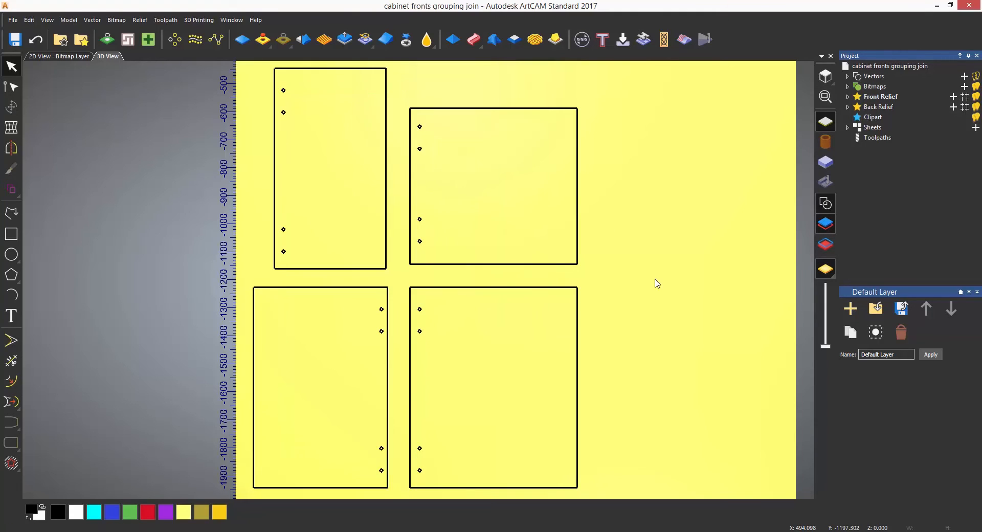
pyautogui.click(11, 316)
pyautogui.write('UNGROUP')
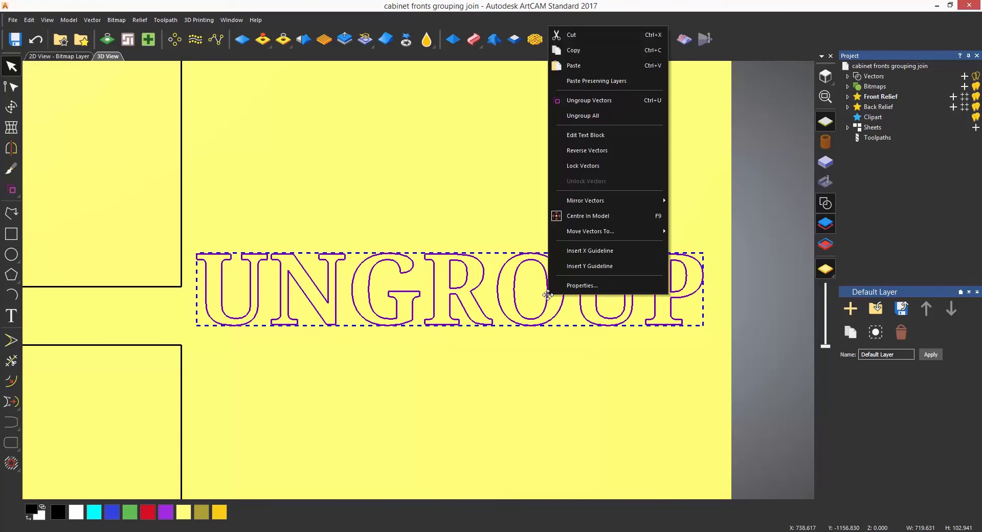
pyautogui.moveTo(587, 100)
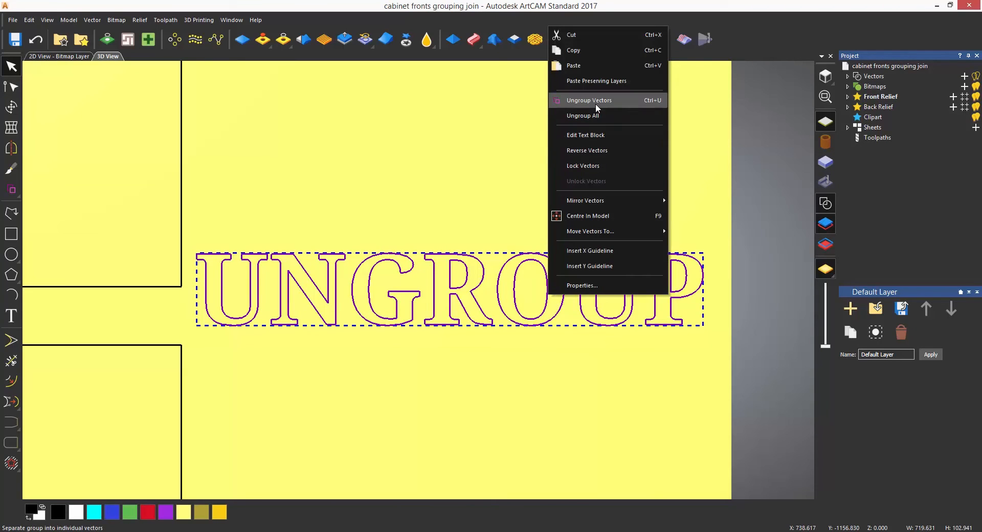
# Ungroup the UNGROUP text into separate letter vectors, then deselect
pyautogui.click(588, 100)
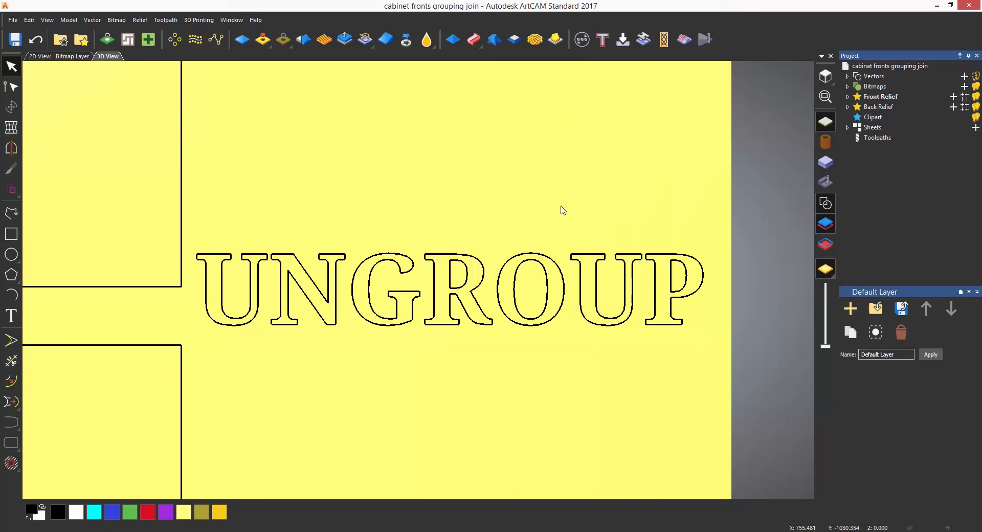
pyautogui.click(531, 289)
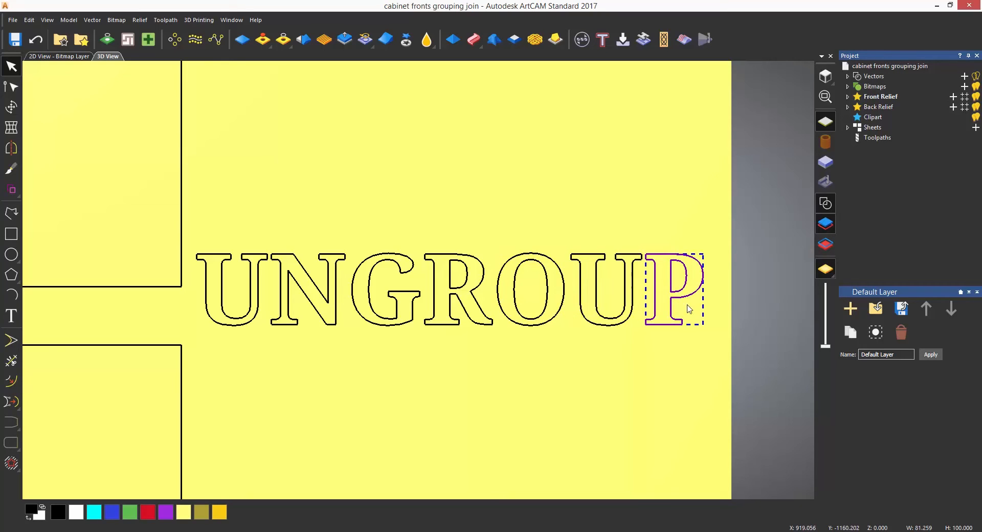
pyautogui.moveTo(675, 289)
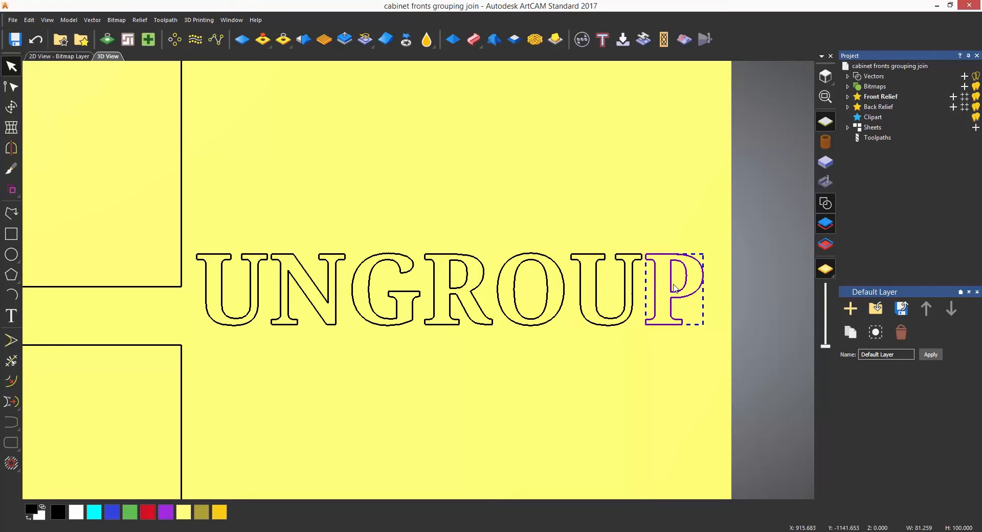
pyautogui.moveTo(669, 280)
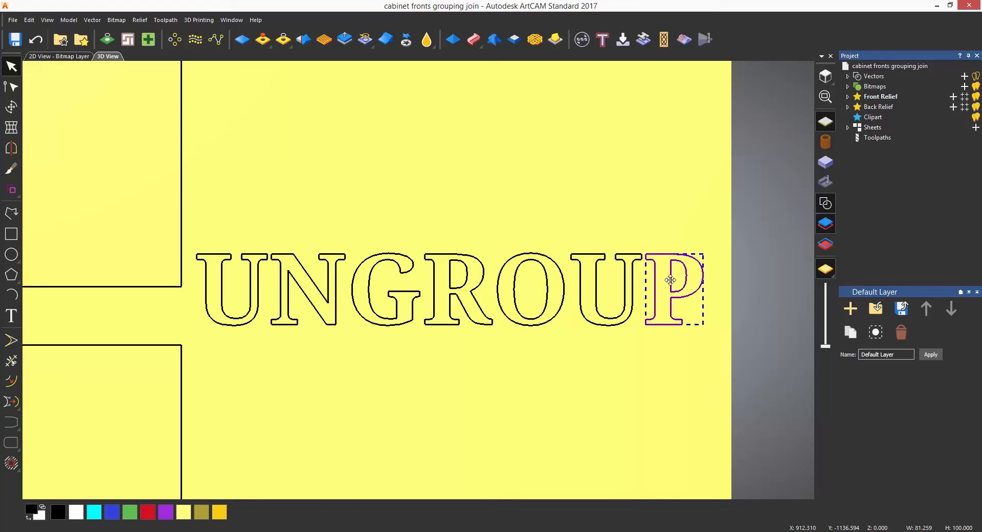
pyautogui.moveTo(152, 120)
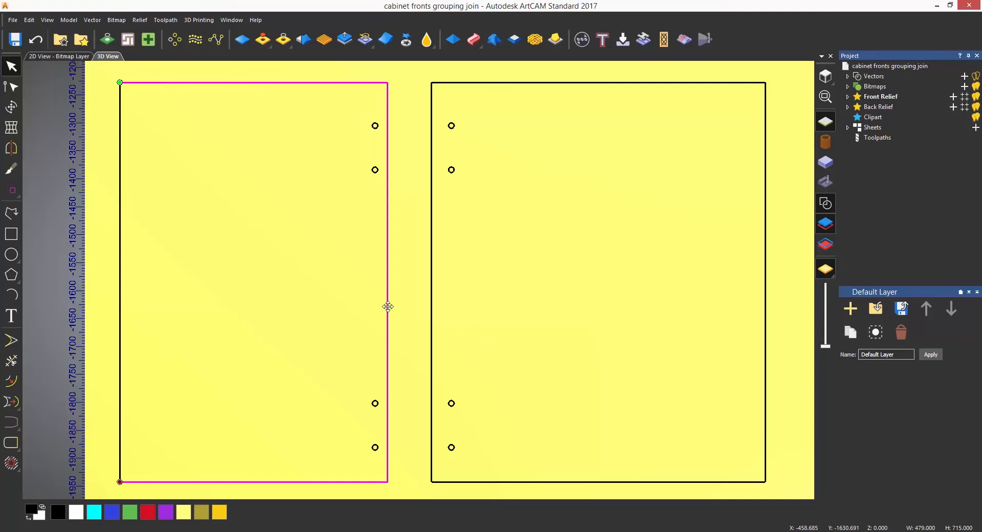
pyautogui.moveTo(388, 306)
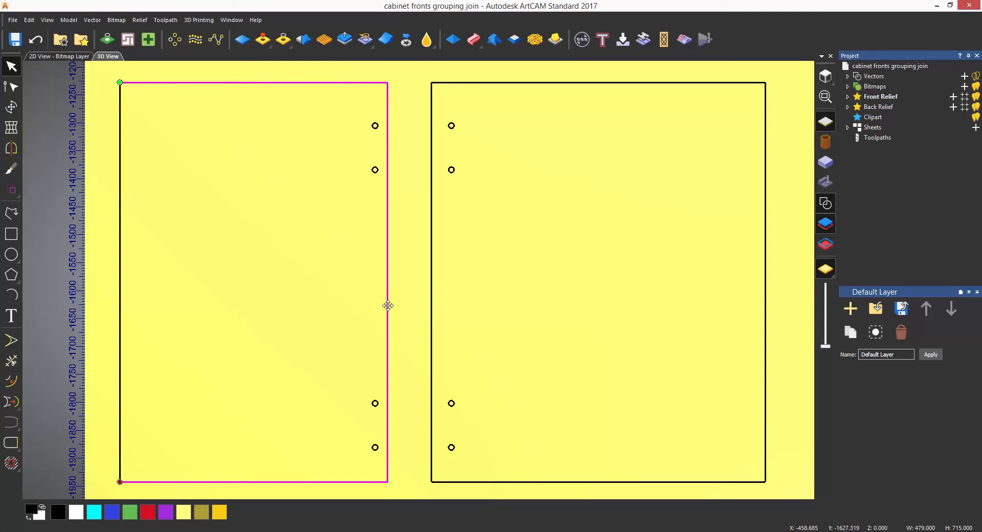
pyautogui.moveTo(142, 213)
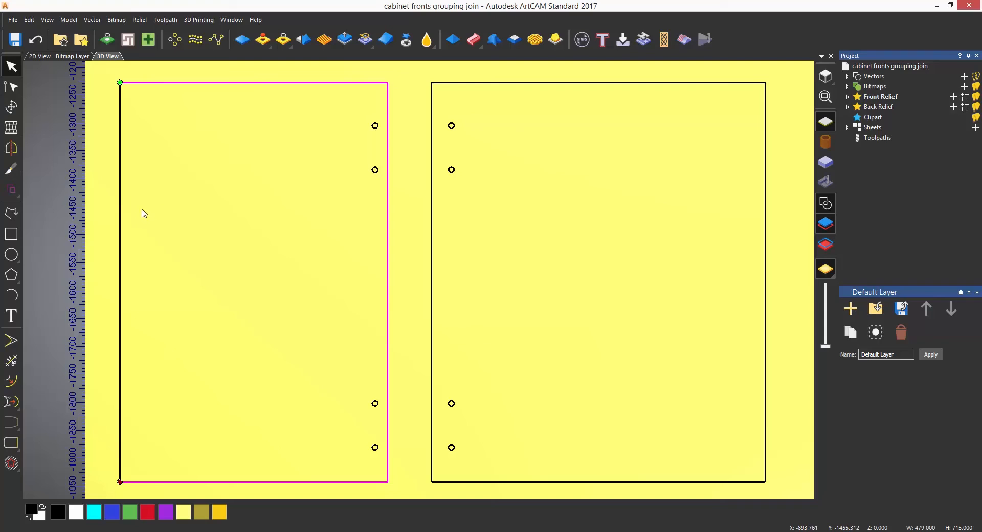
pyautogui.moveTo(119, 199)
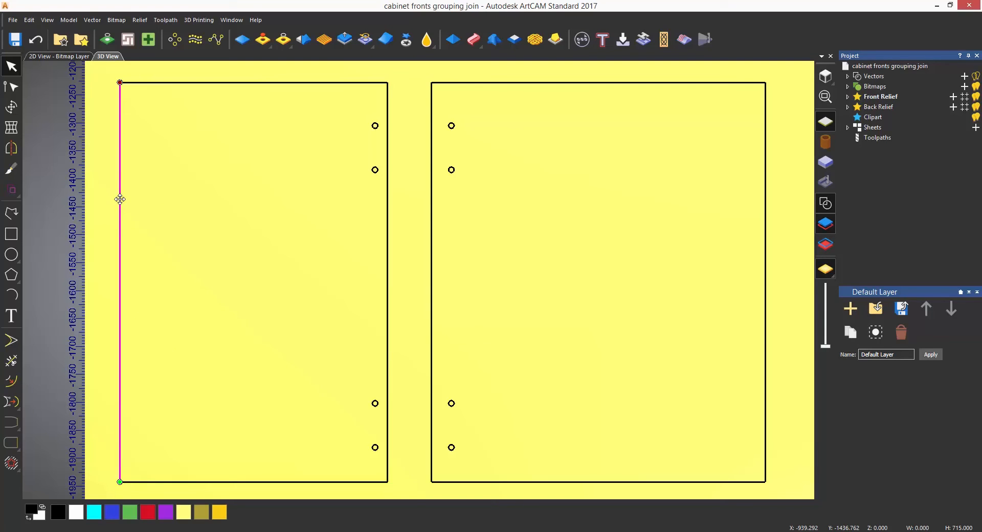
pyautogui.moveTo(195, 204)
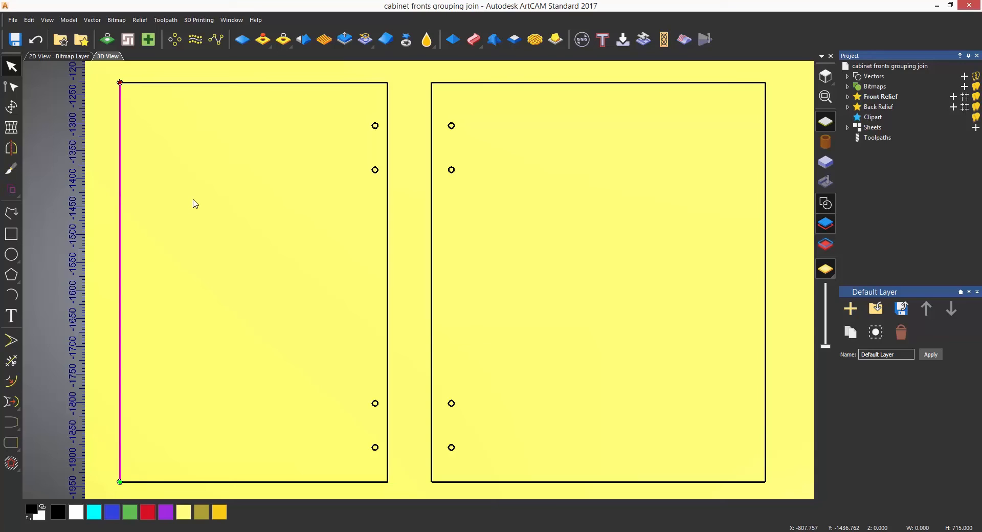
pyautogui.moveTo(153, 156)
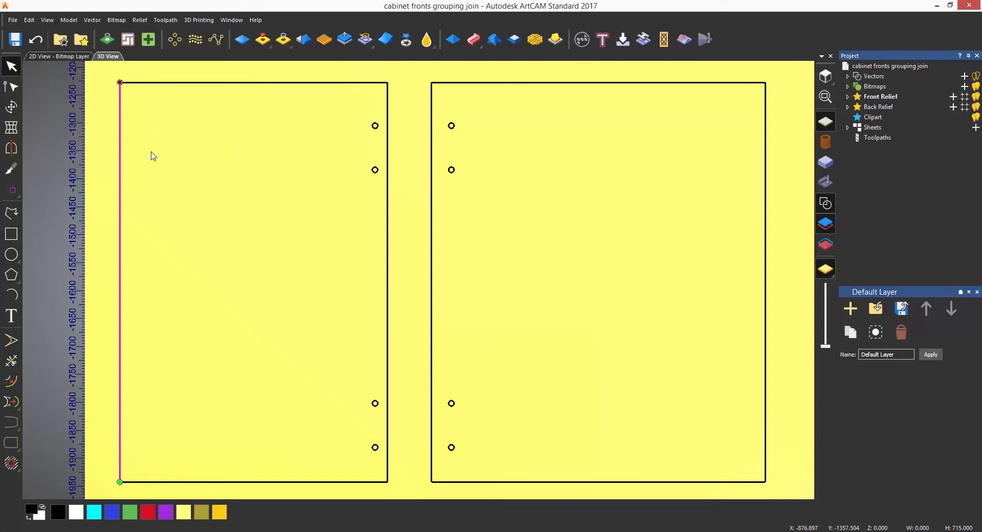
pyautogui.moveTo(153, 148)
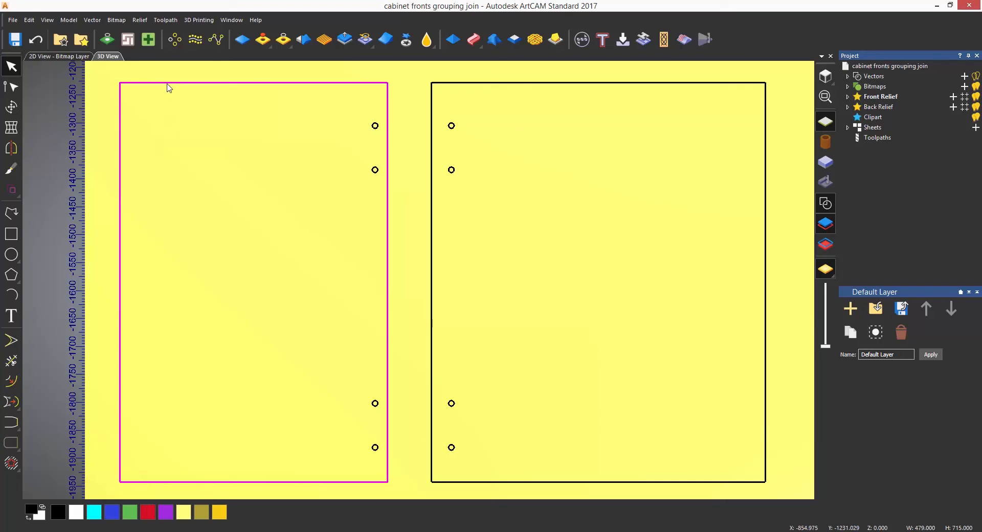
pyautogui.moveTo(56, 31)
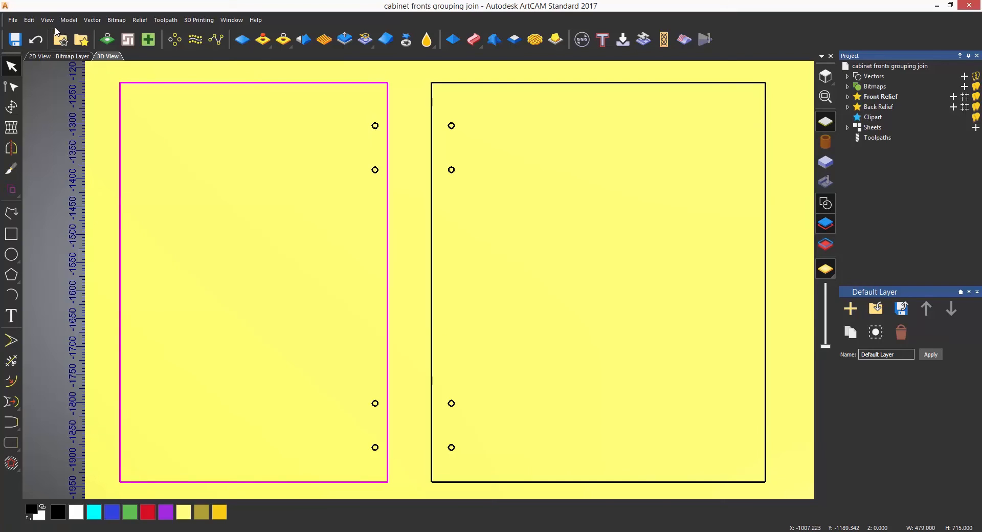
# Open the Vector menu with both left-rectangle pieces selected
pyautogui.click(92, 20)
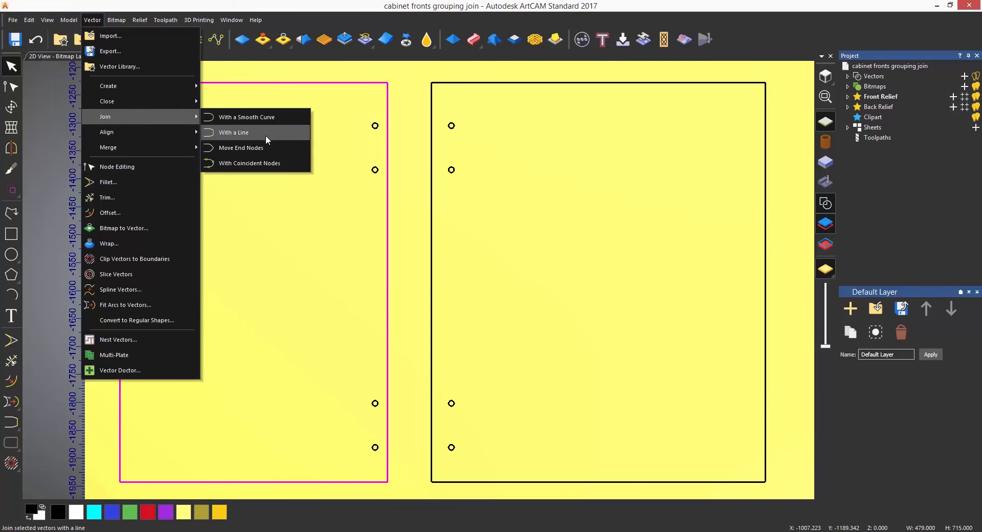
pyautogui.moveTo(249, 162)
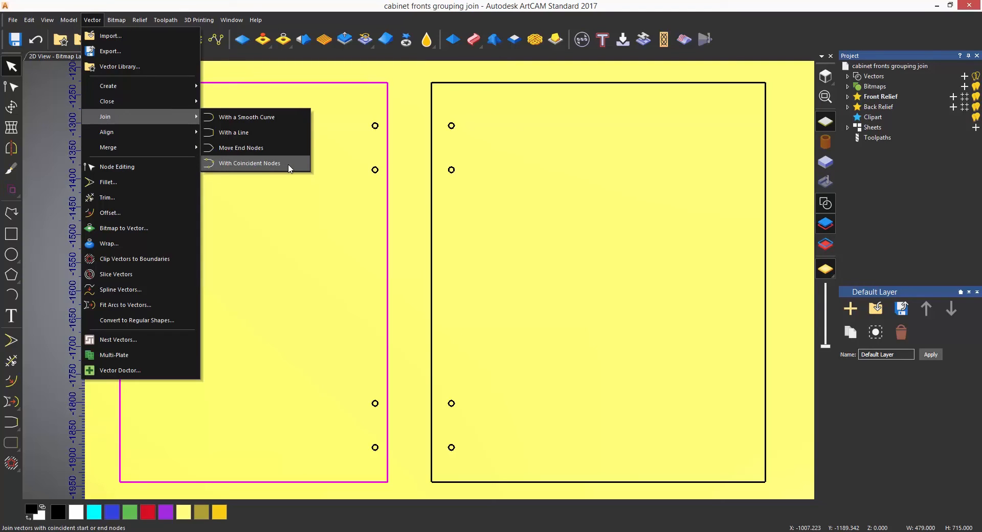
# Join the two left-rectangle pieces using With Coincident Nodes and apply
pyautogui.click(249, 163)
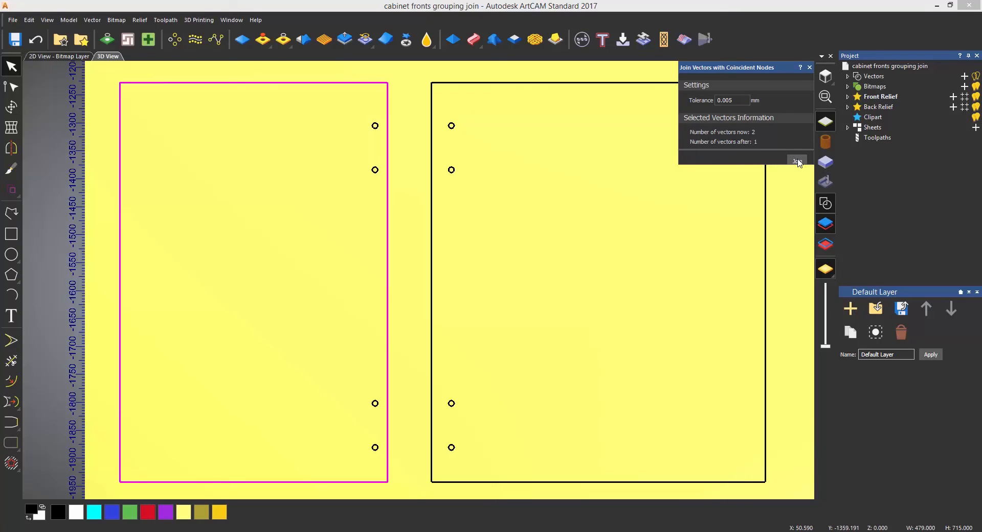
pyautogui.click(795, 161)
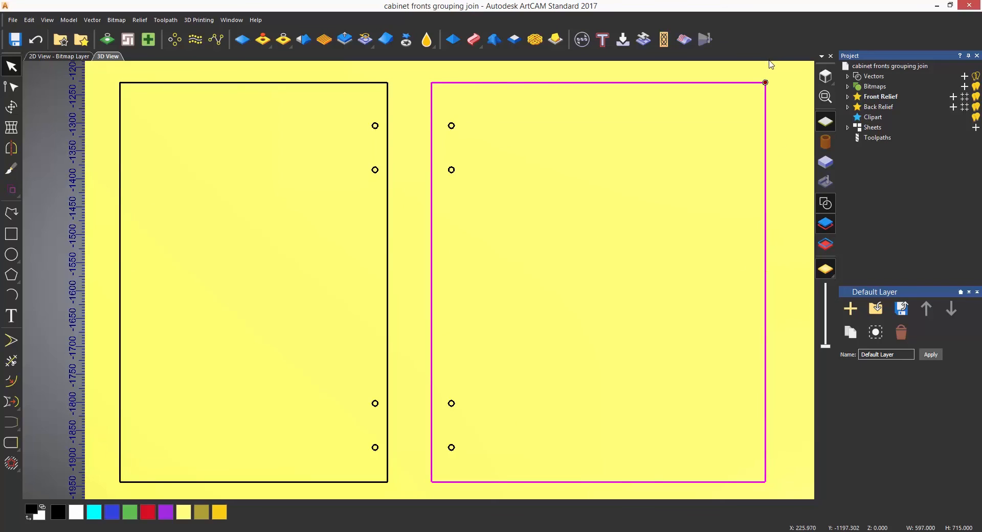
pyautogui.moveTo(767, 157)
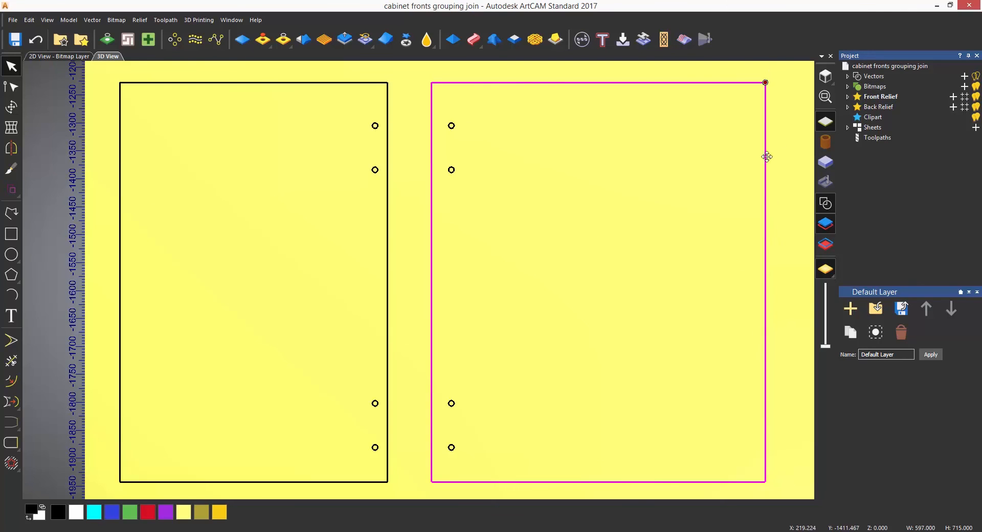
pyautogui.moveTo(766, 84)
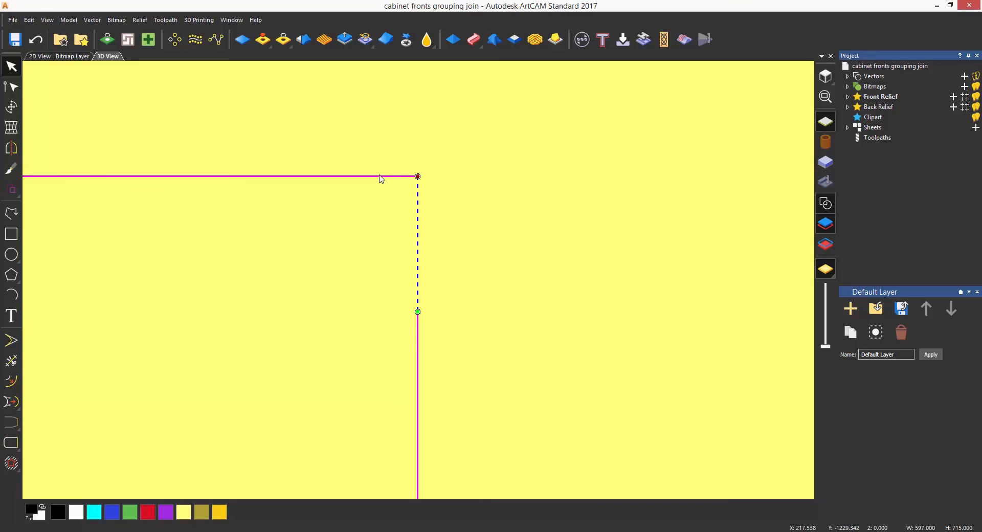
# Close the right cabinet front's open rectangle using Vector > Close > With a Line
pyautogui.click(91, 19)
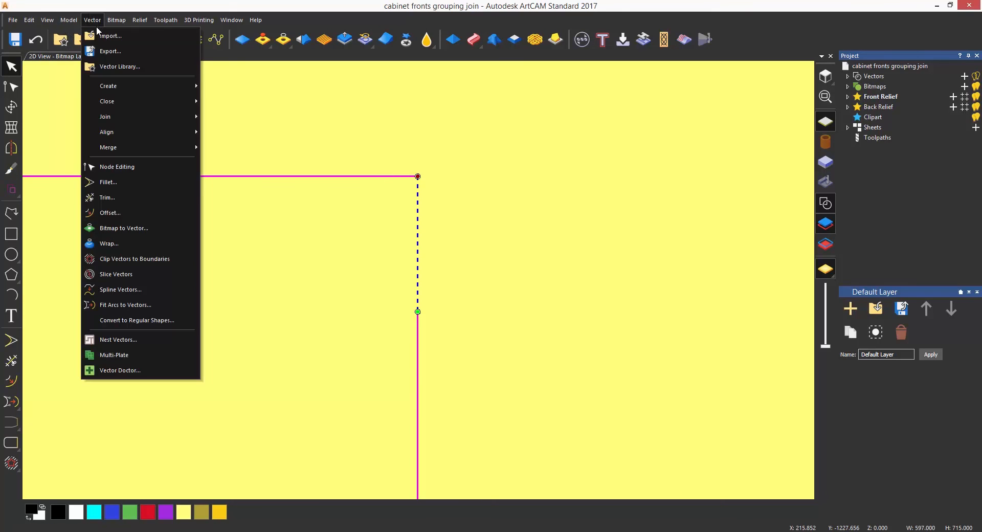
pyautogui.moveTo(115, 101)
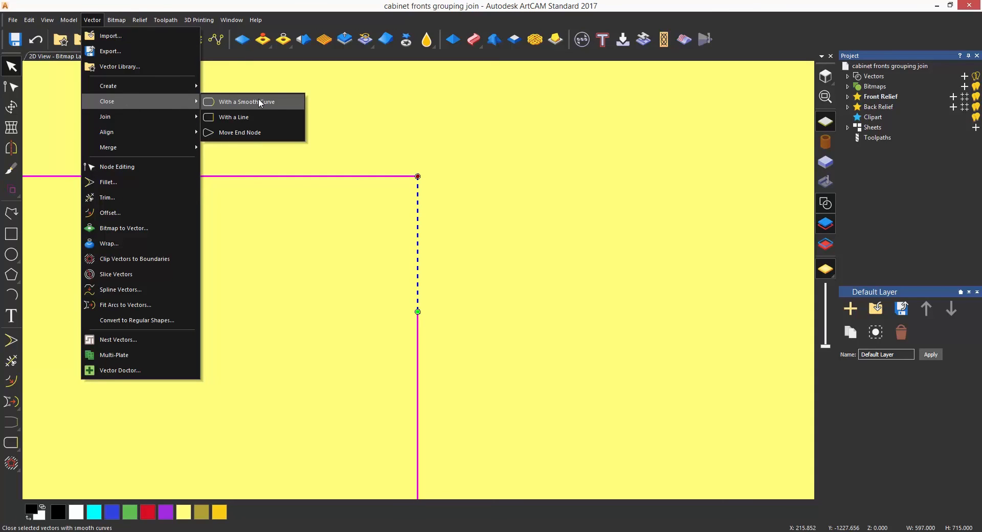
pyautogui.moveTo(256, 121)
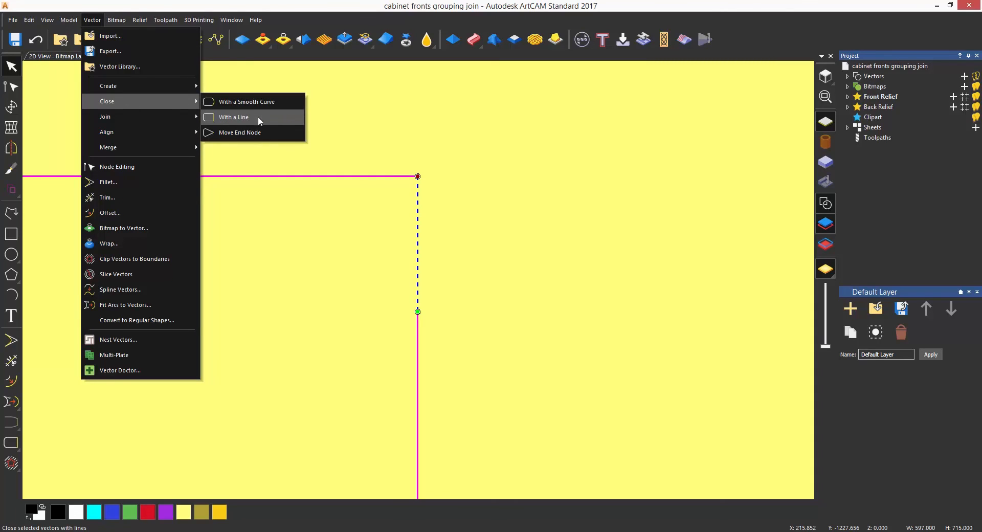
pyautogui.click(232, 117)
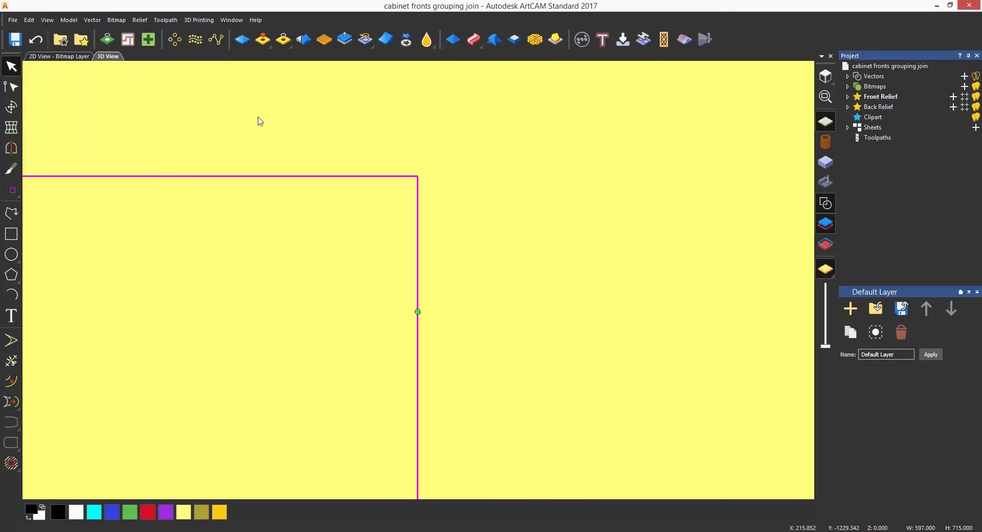
pyautogui.moveTo(290, 220)
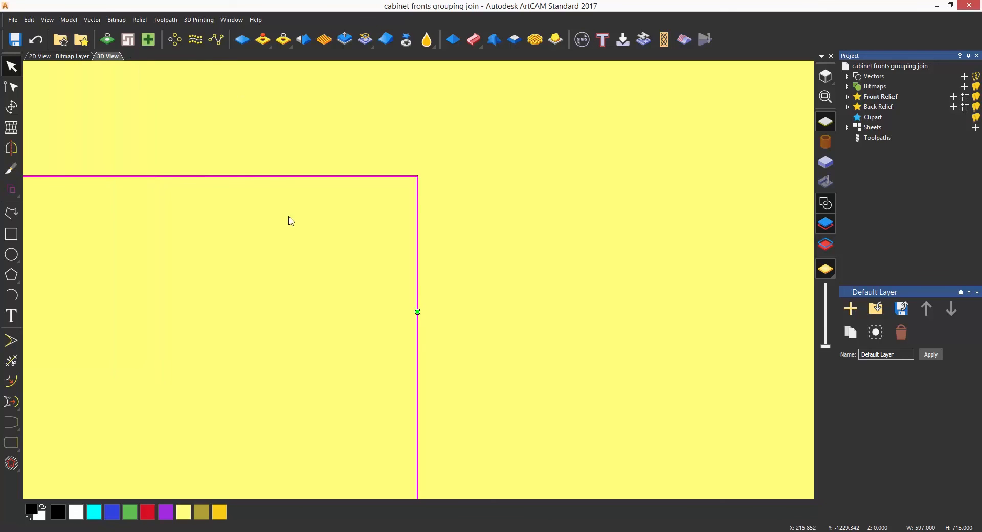
pyautogui.moveTo(342, 375)
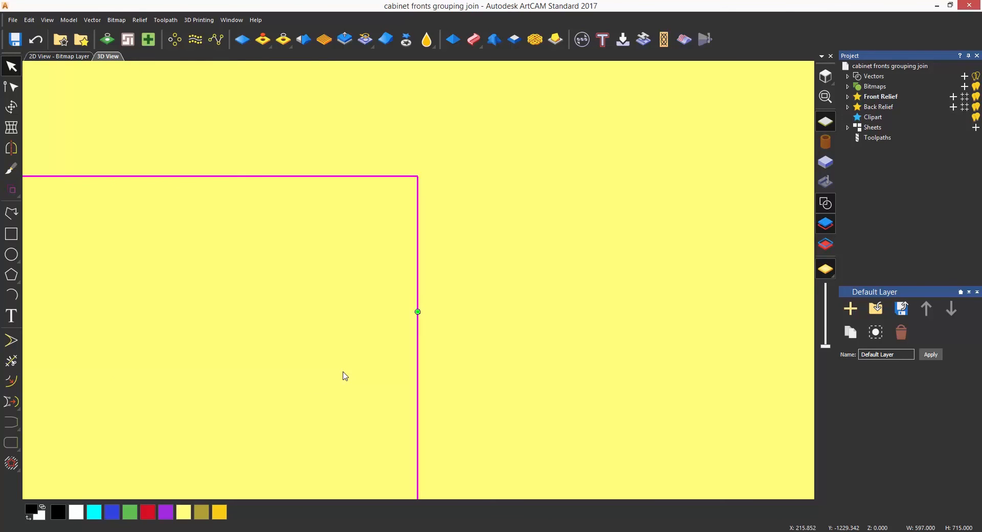